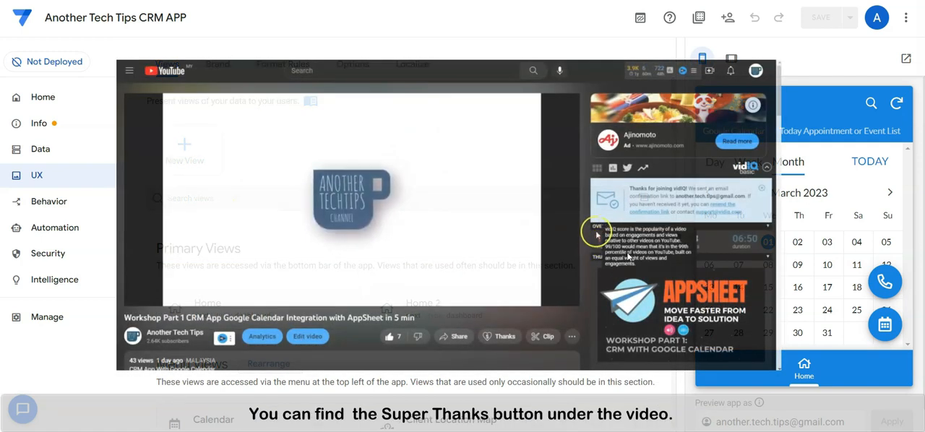
mouse_move(489, 317)
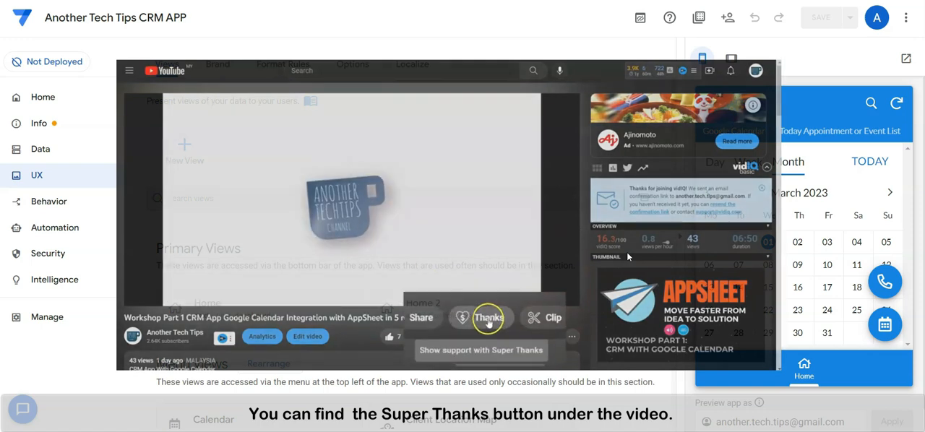
Run the CRM app full-screen on its Home dashboard with calendar, To Catch Up List and appointment map
left_click(489, 318)
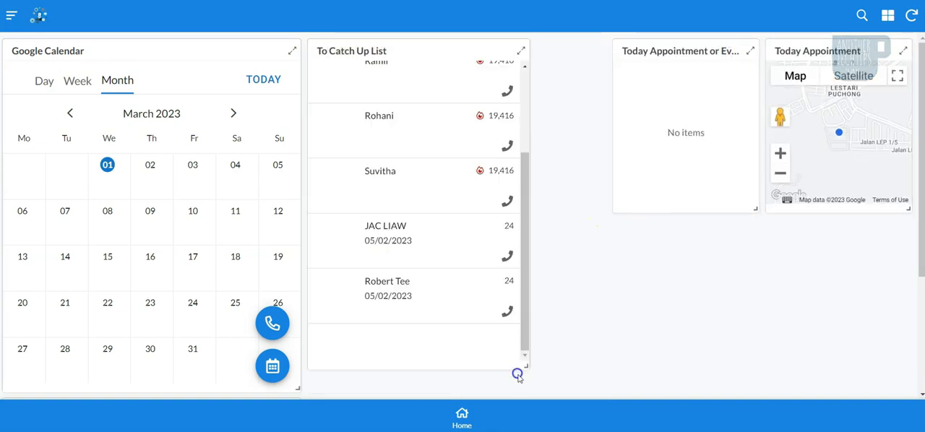
scroll("up", 3)
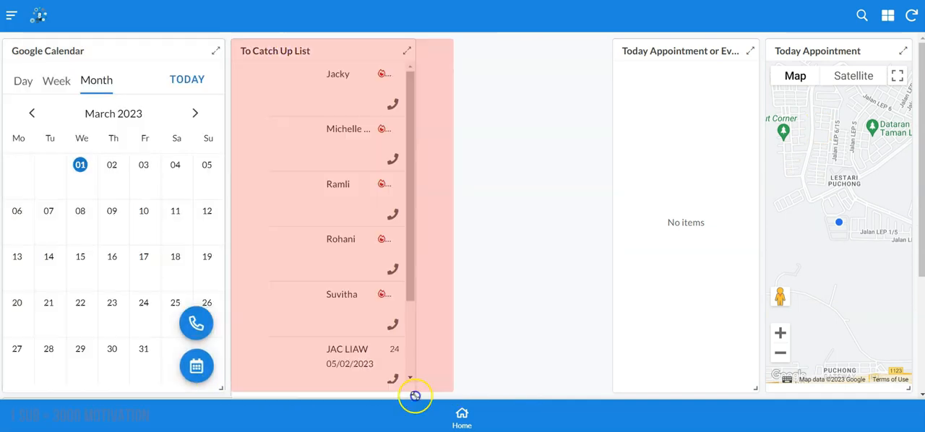
scroll("down", 3)
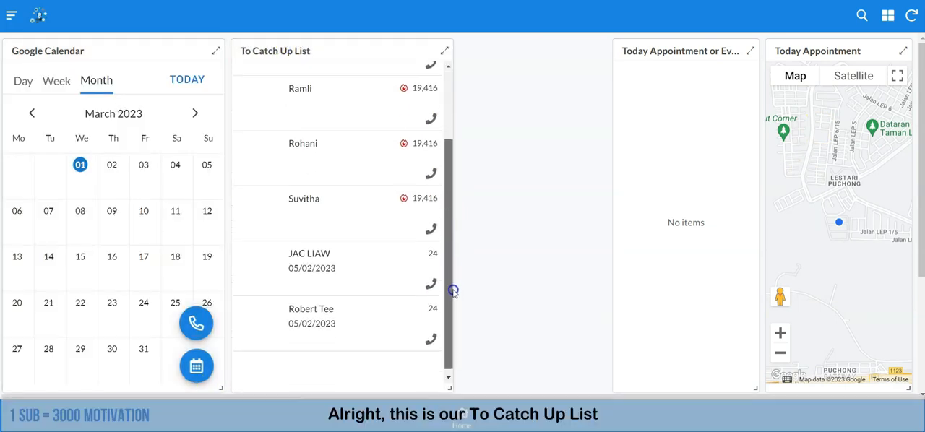
scroll("up", 3)
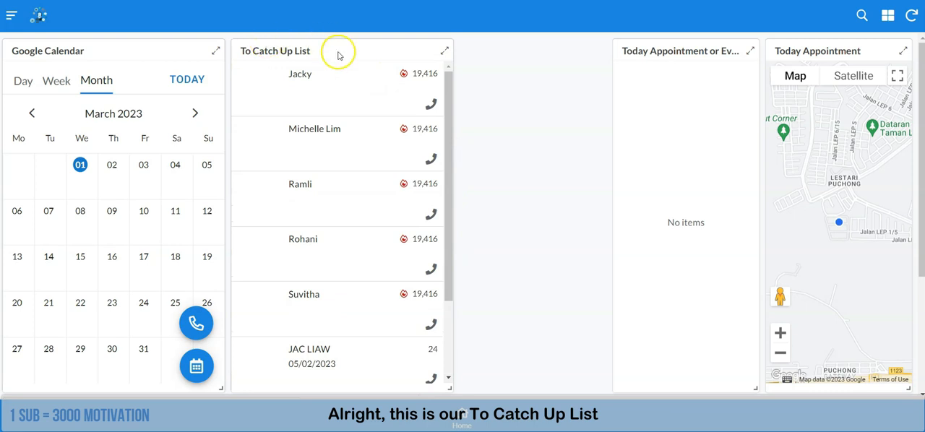
mouse_move(427, 73)
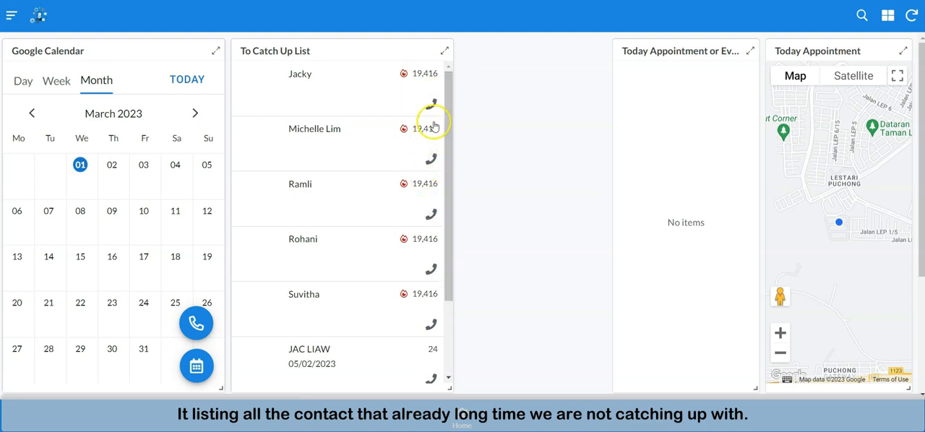
mouse_move(410, 165)
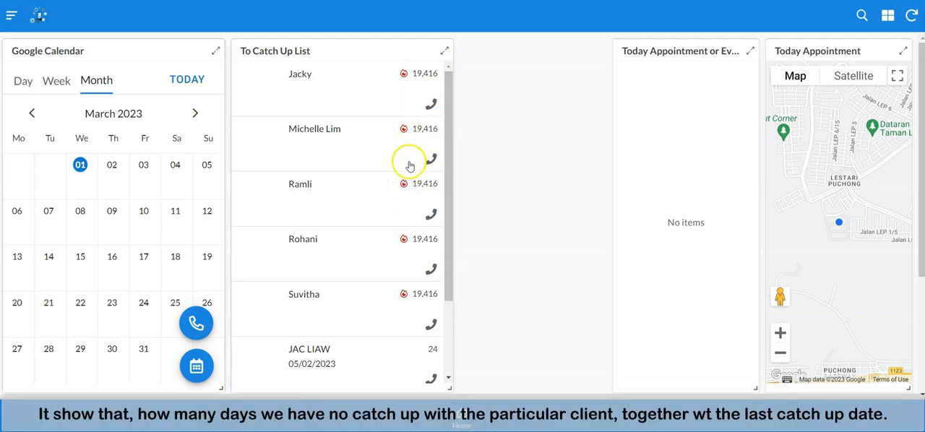
scroll("down", 3)
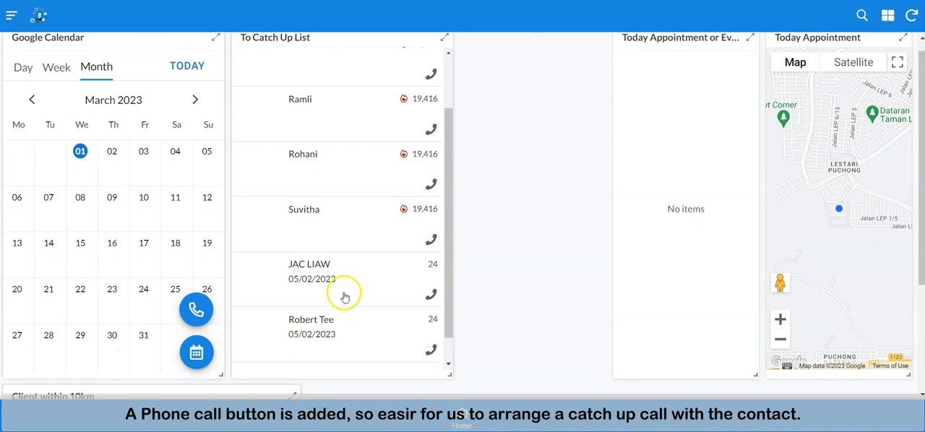
scroll("up", 3)
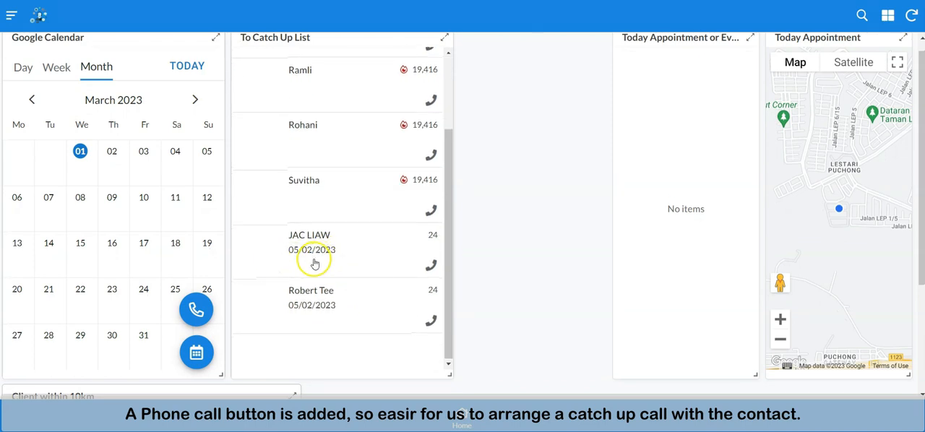
mouse_move(412, 283)
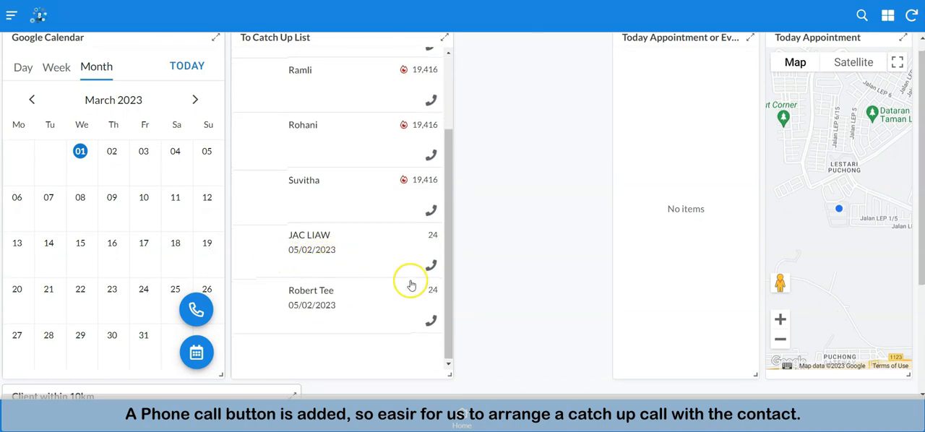
mouse_move(380, 258)
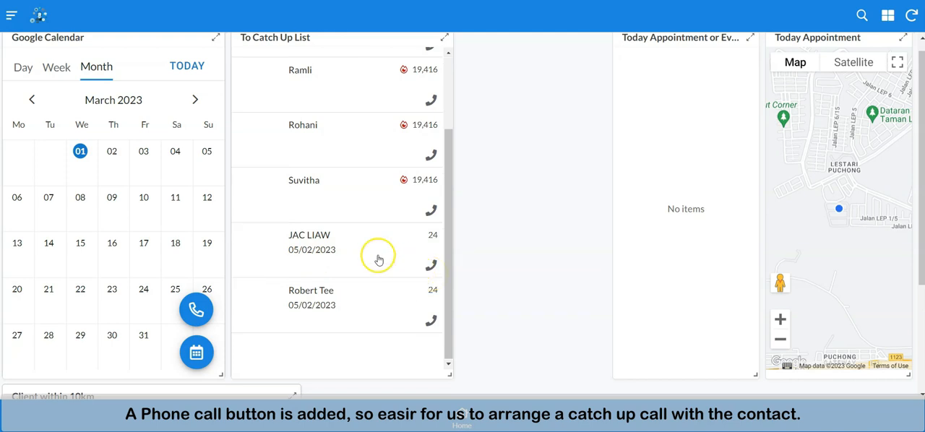
mouse_move(367, 257)
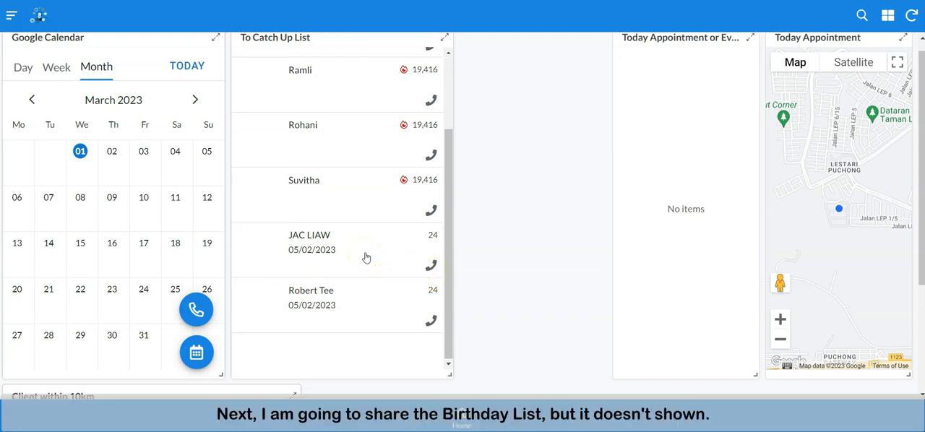
scroll("up", 3)
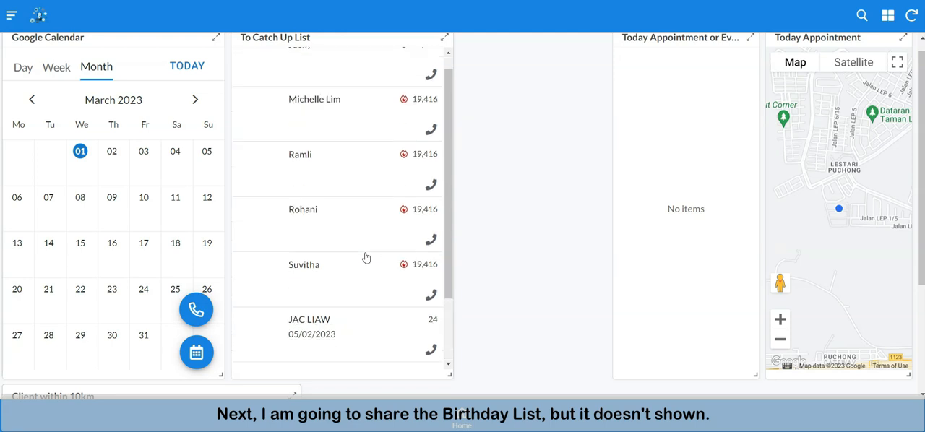
scroll("down", 3)
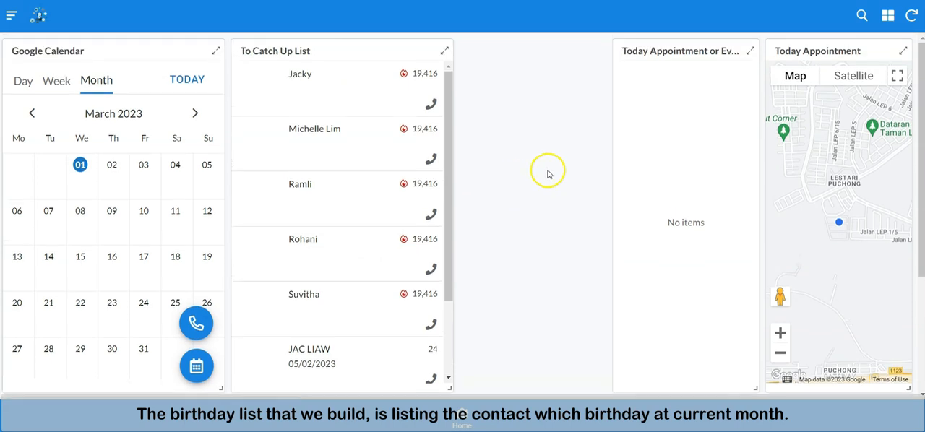
mouse_move(103, 42)
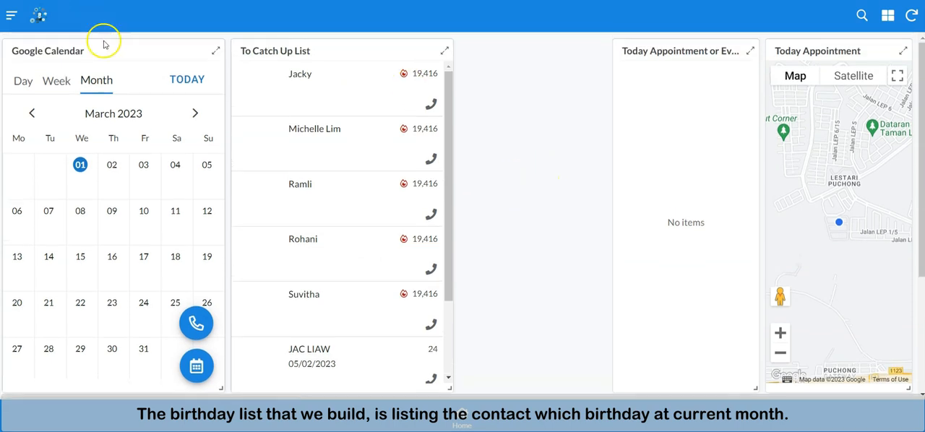
left_click(10, 15)
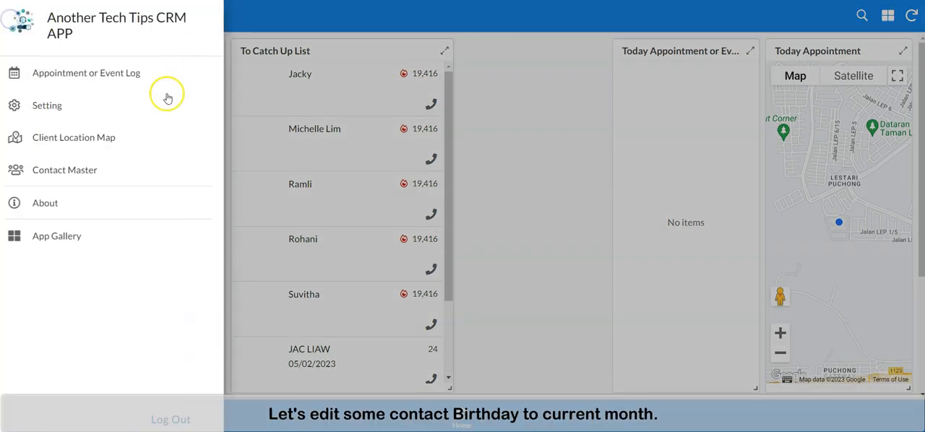
left_click(64, 170)
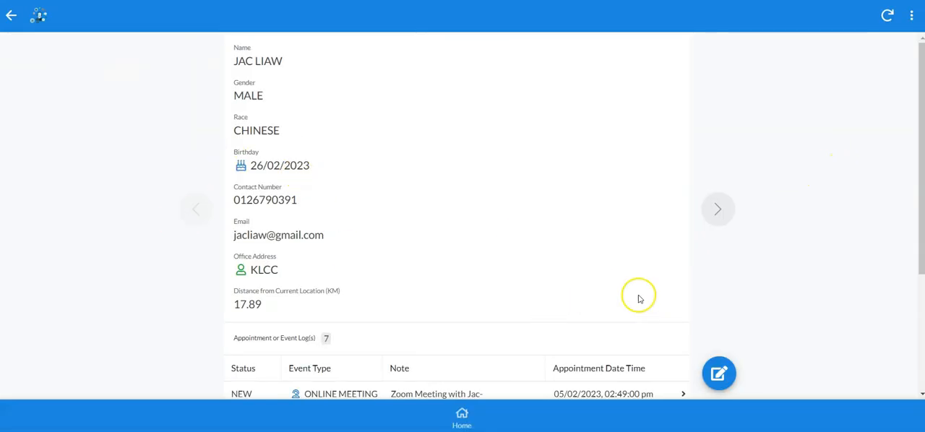
left_click(719, 373)
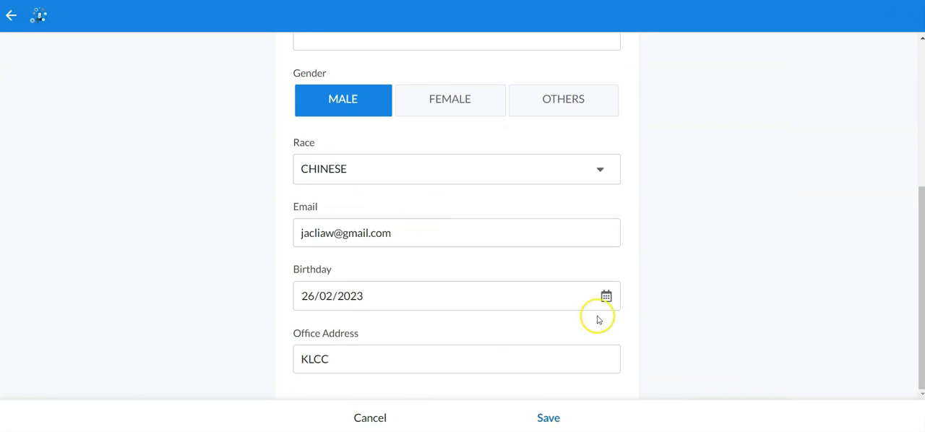
left_click(605, 295)
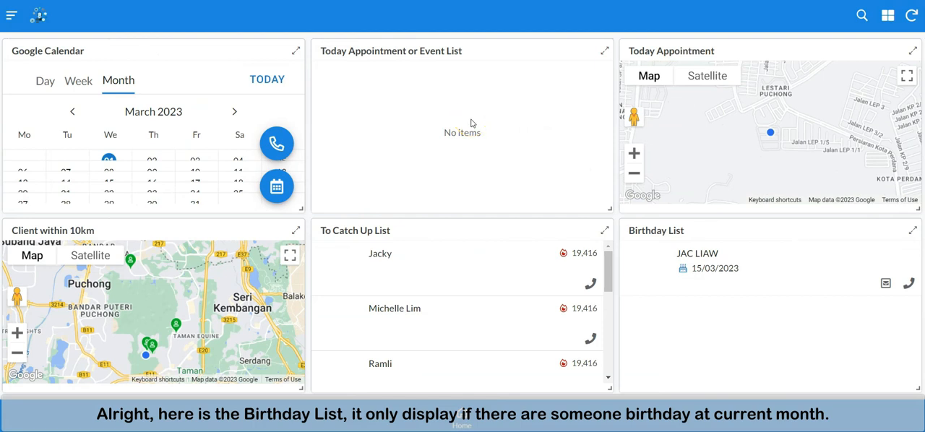
mouse_move(292, 217)
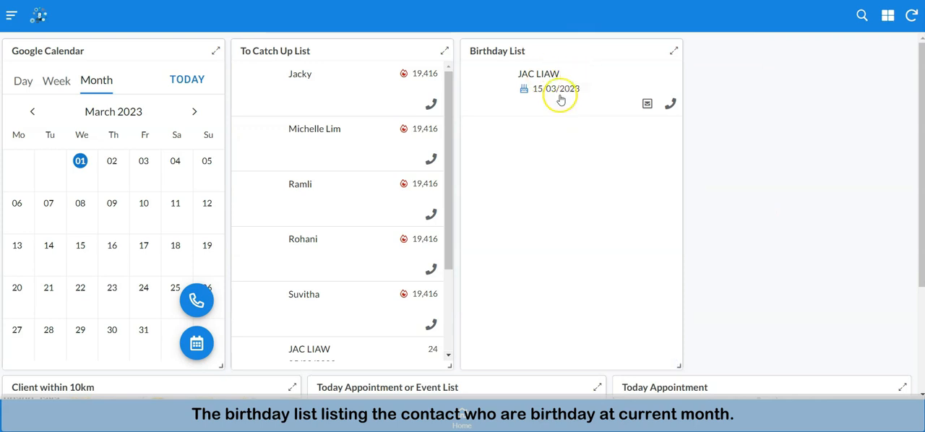
mouse_move(560, 97)
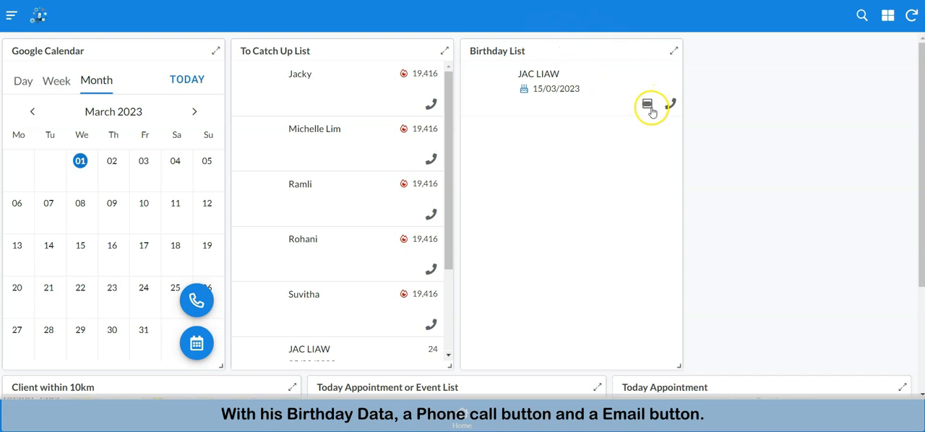
mouse_move(671, 106)
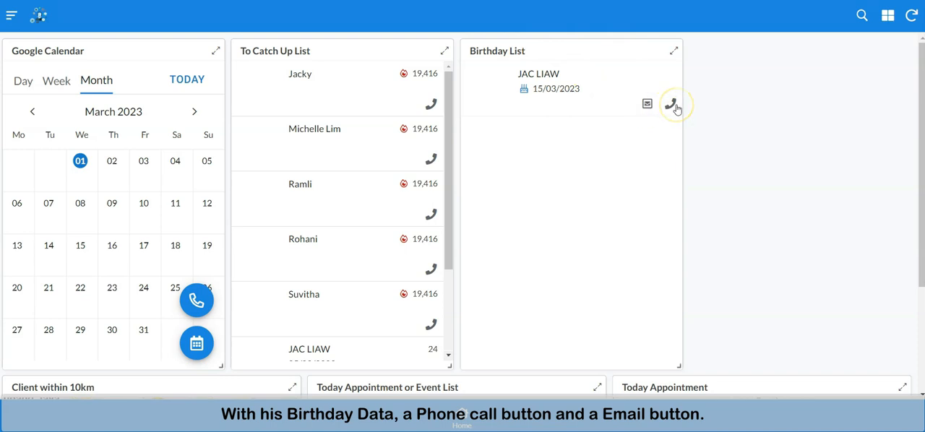
mouse_move(646, 105)
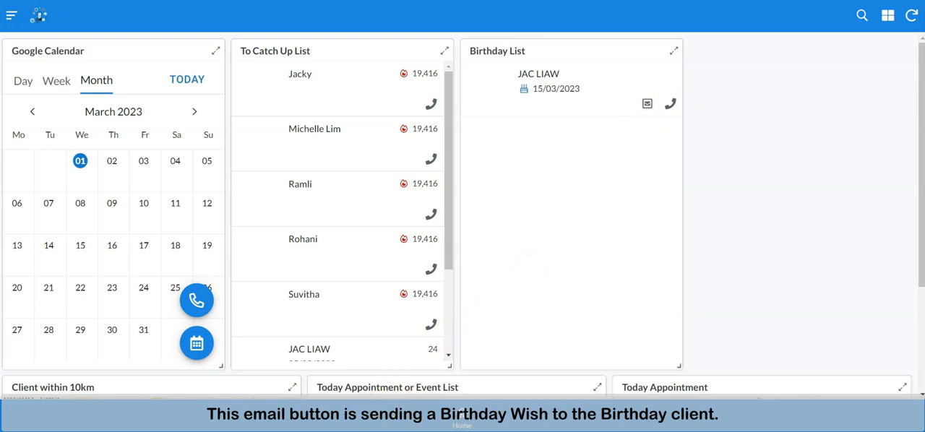
left_click(647, 103)
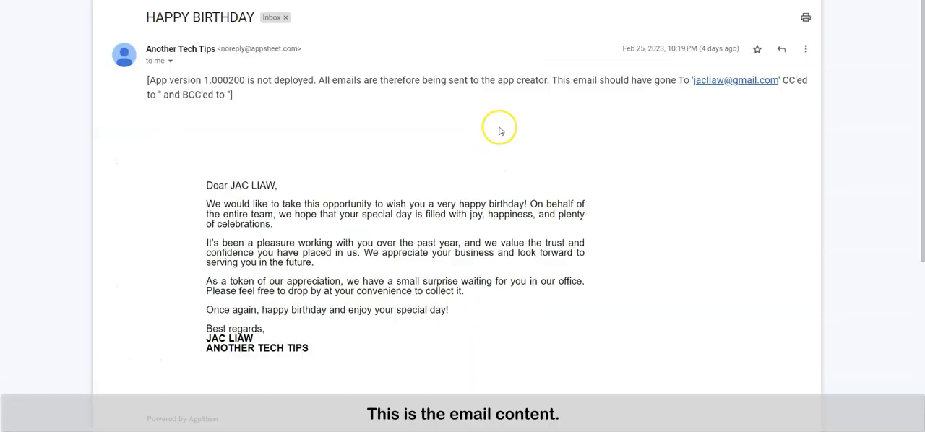
mouse_move(201, 34)
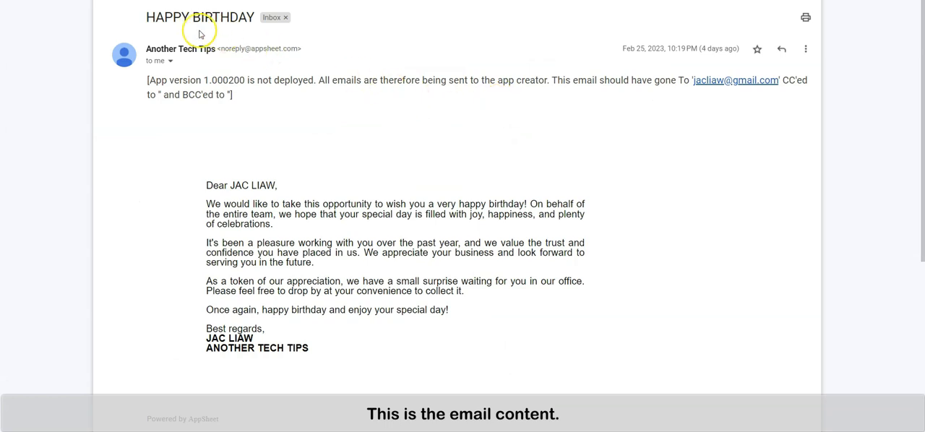
mouse_move(226, 197)
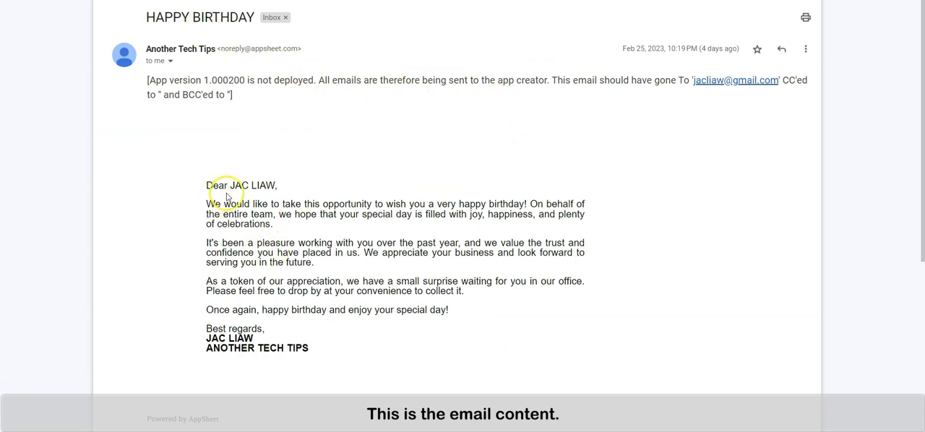
mouse_move(322, 326)
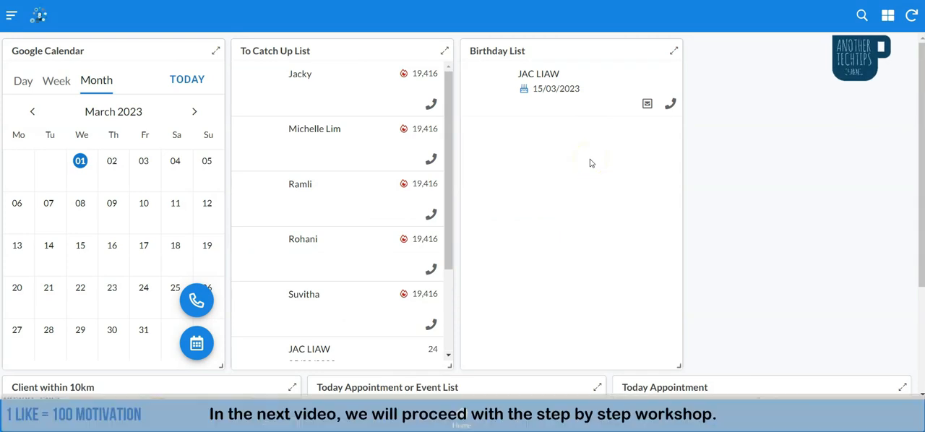
mouse_move(540, 140)
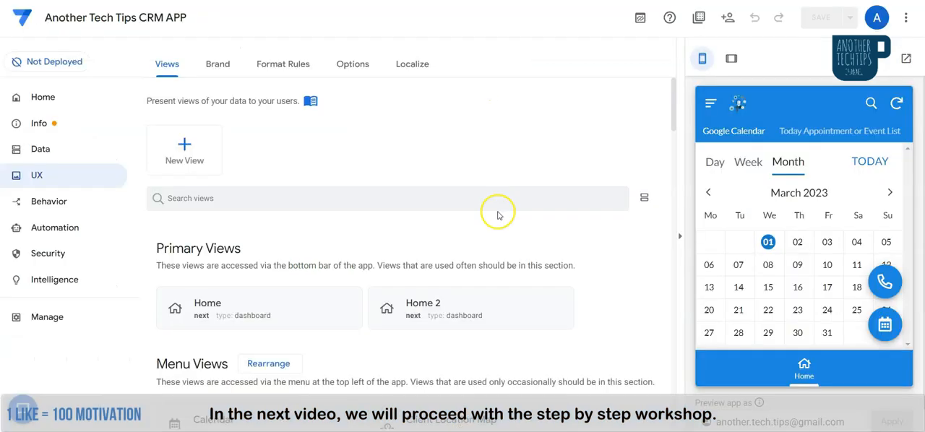
mouse_move(137, 271)
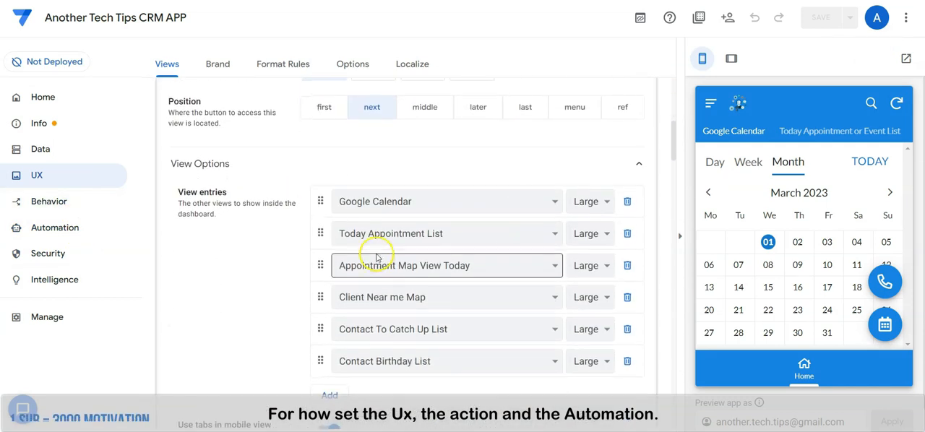
Show the Behavior actions list in the editor, reaching the Email Birthday Wish action under Contact Master
left_click(54, 227)
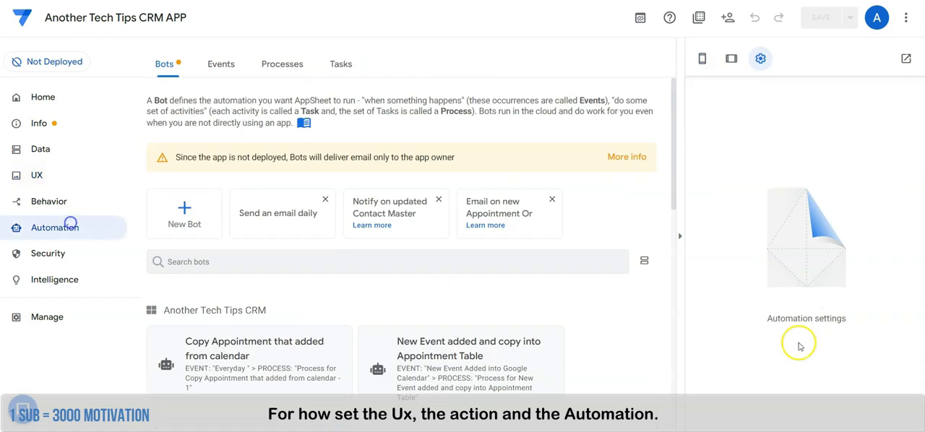
left_click(48, 201)
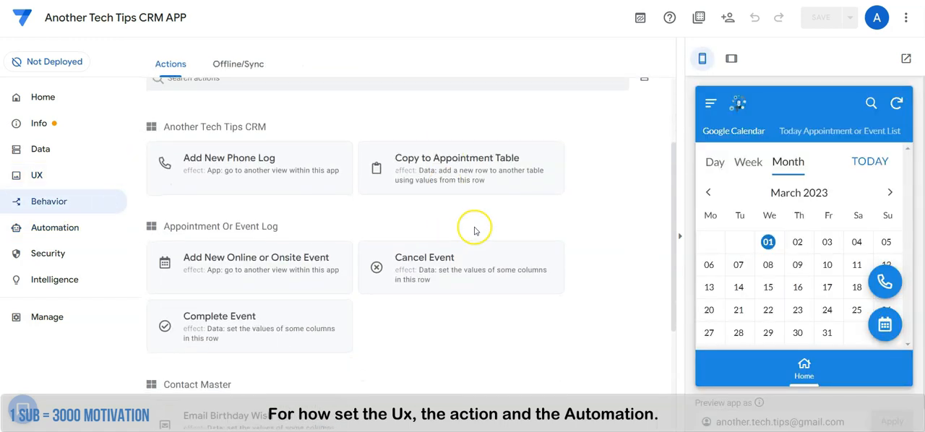
scroll("down", 3)
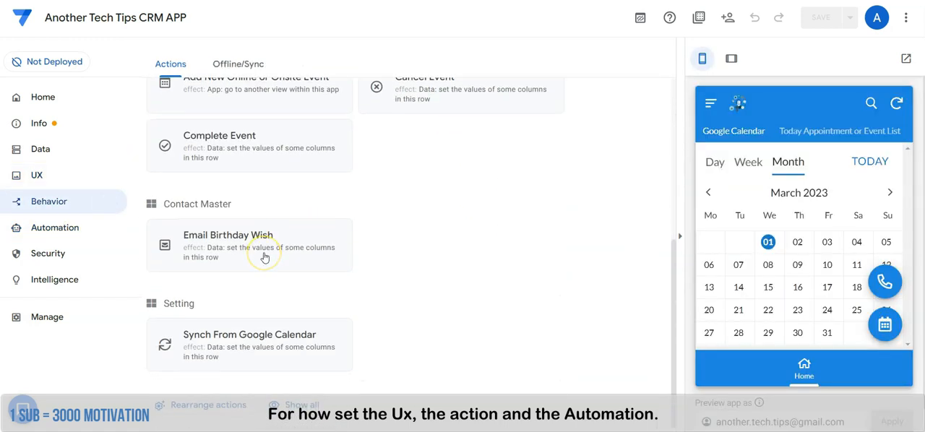